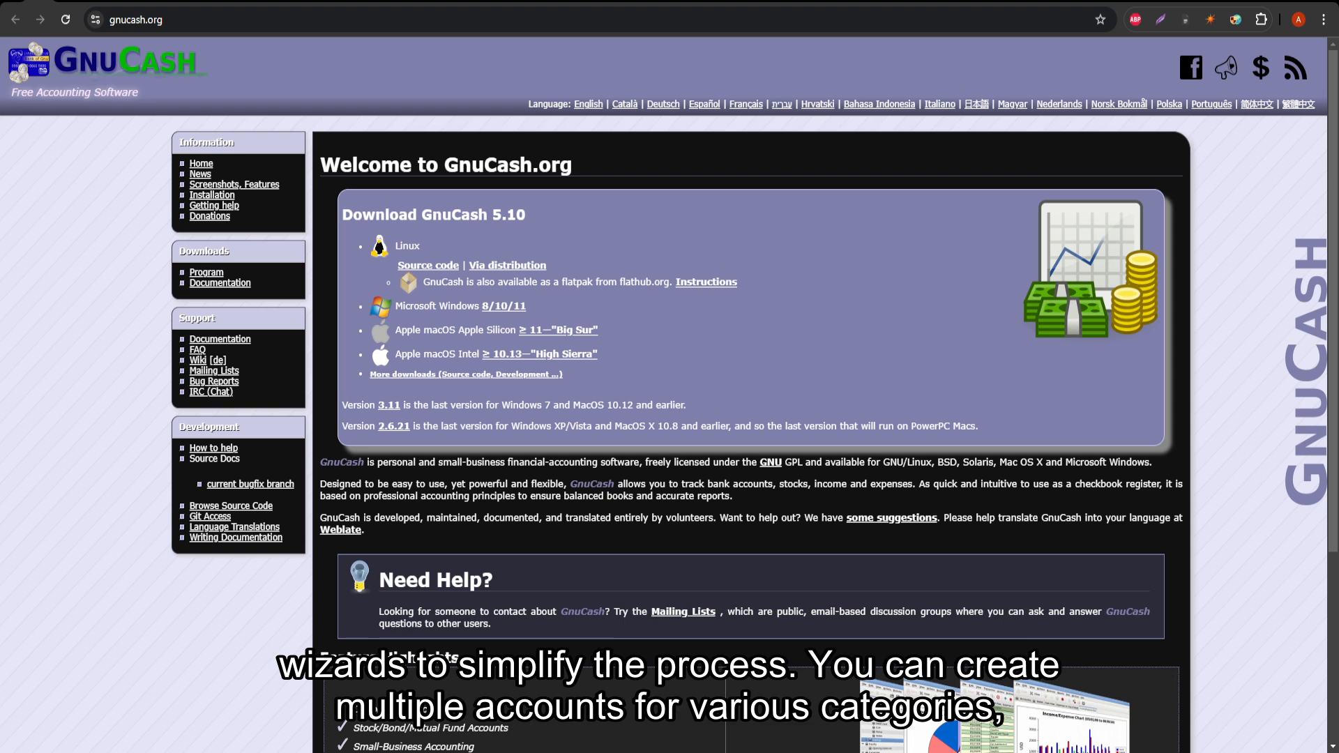
scroll(down, 3)
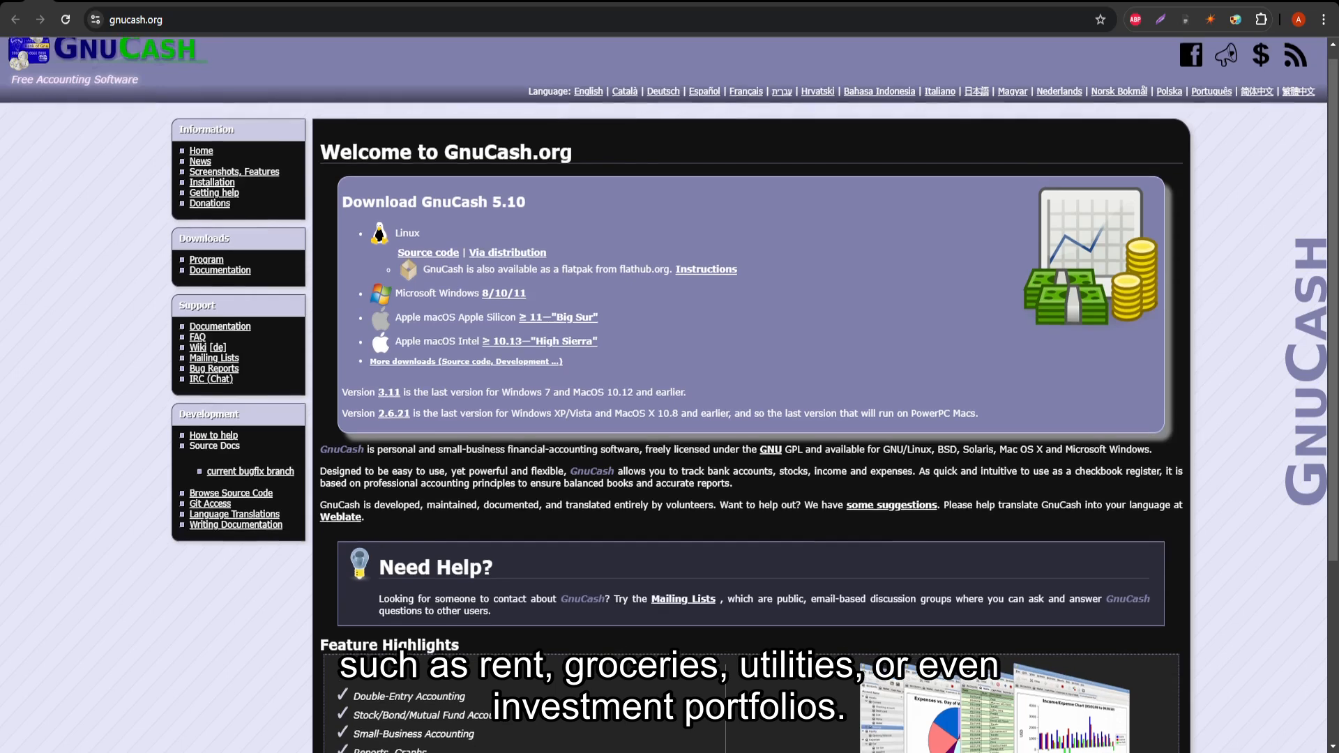
scroll(down, 3)
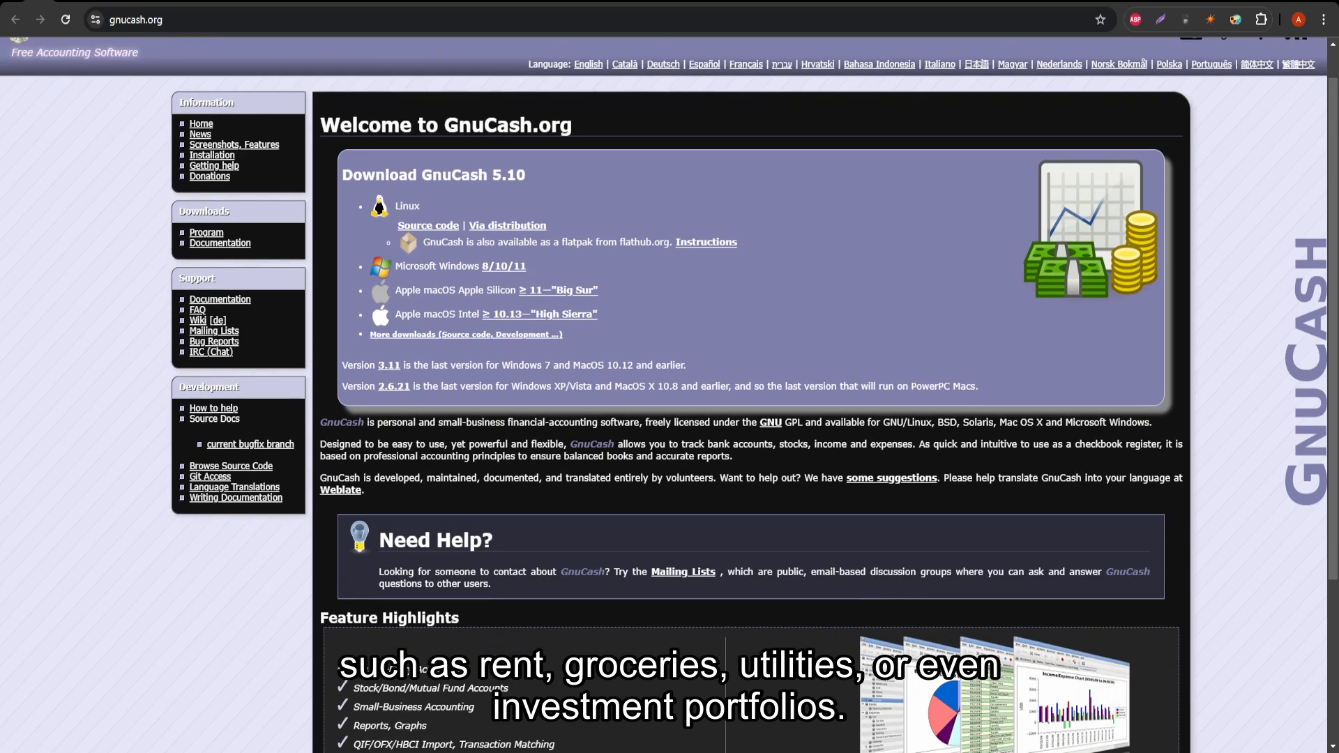
scroll(down, 3)
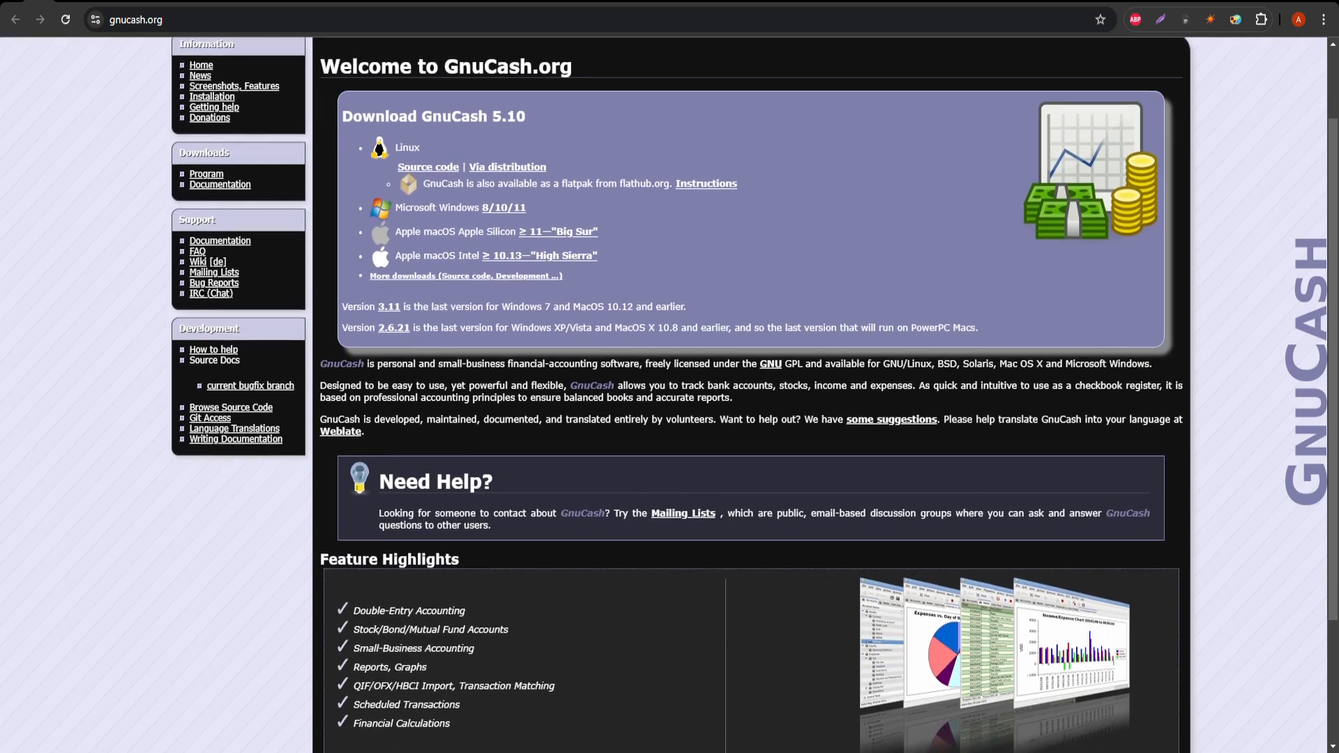
scroll(down, 3)
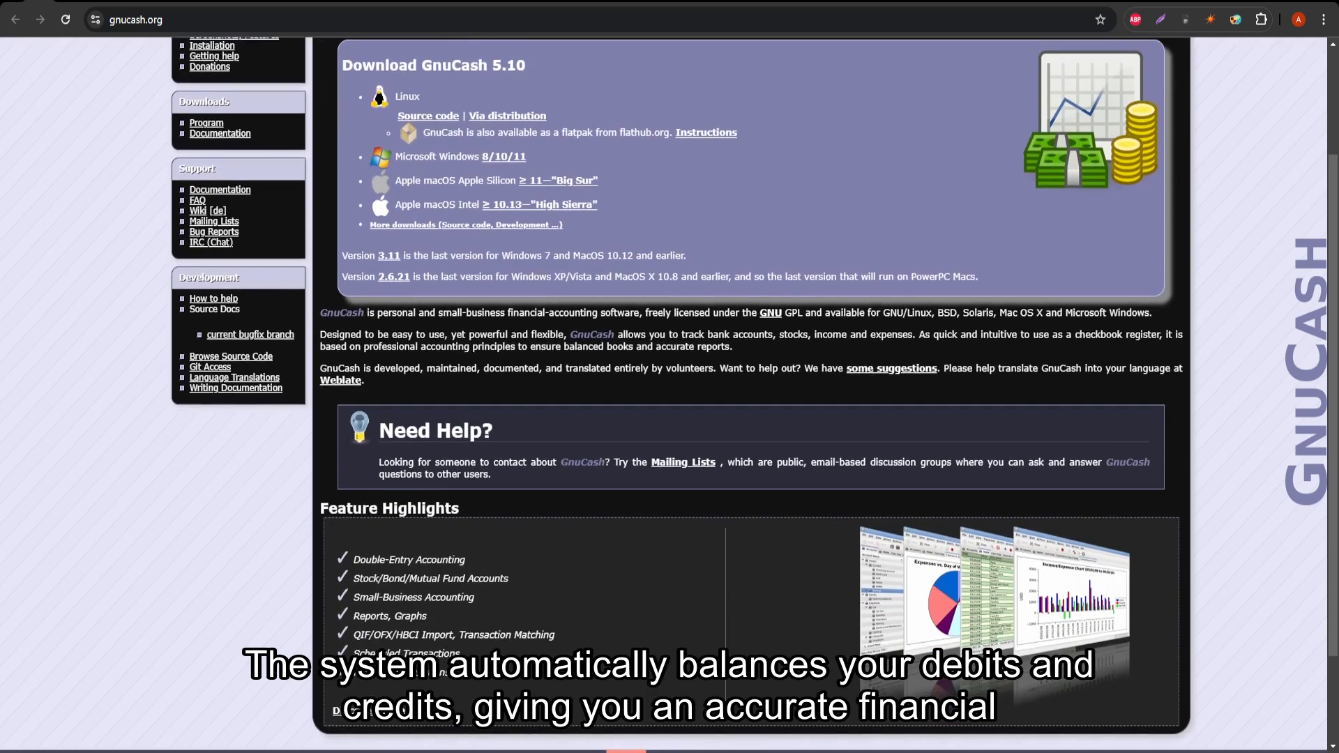
scroll(down, 3)
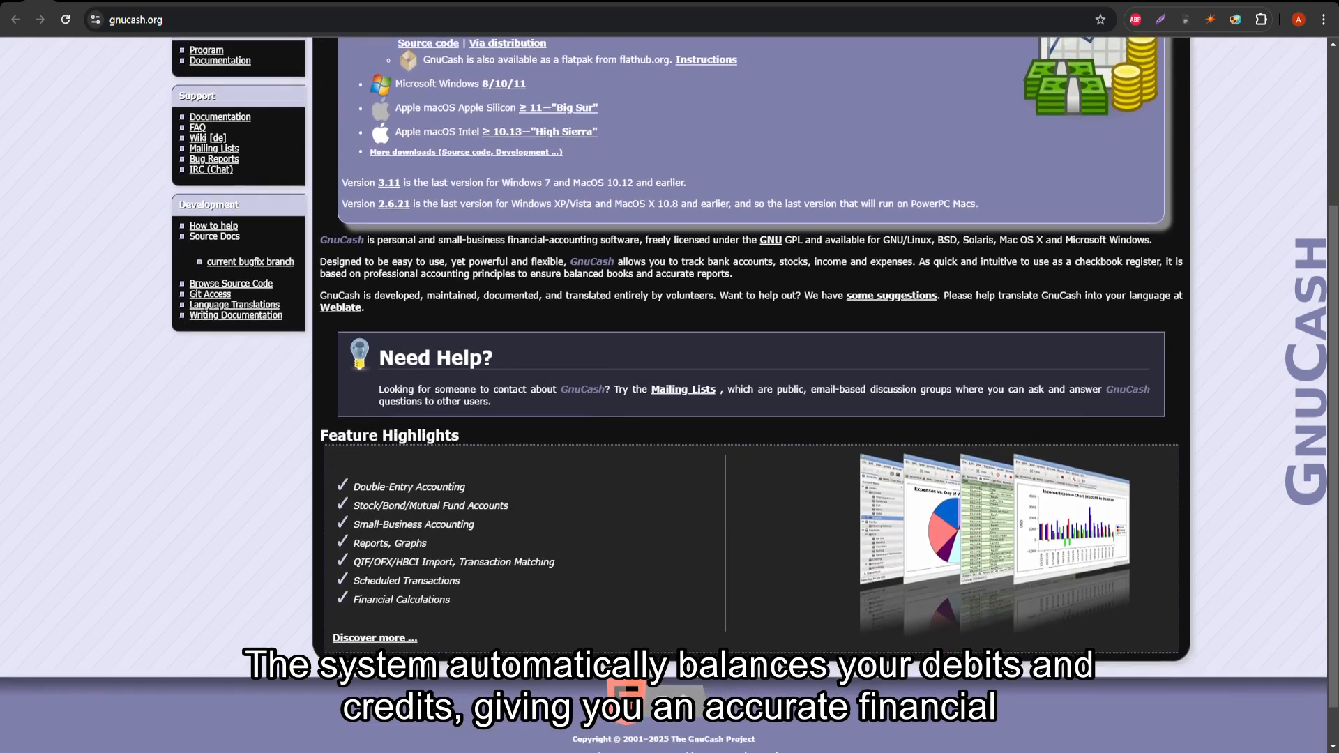
scroll(down, 3)
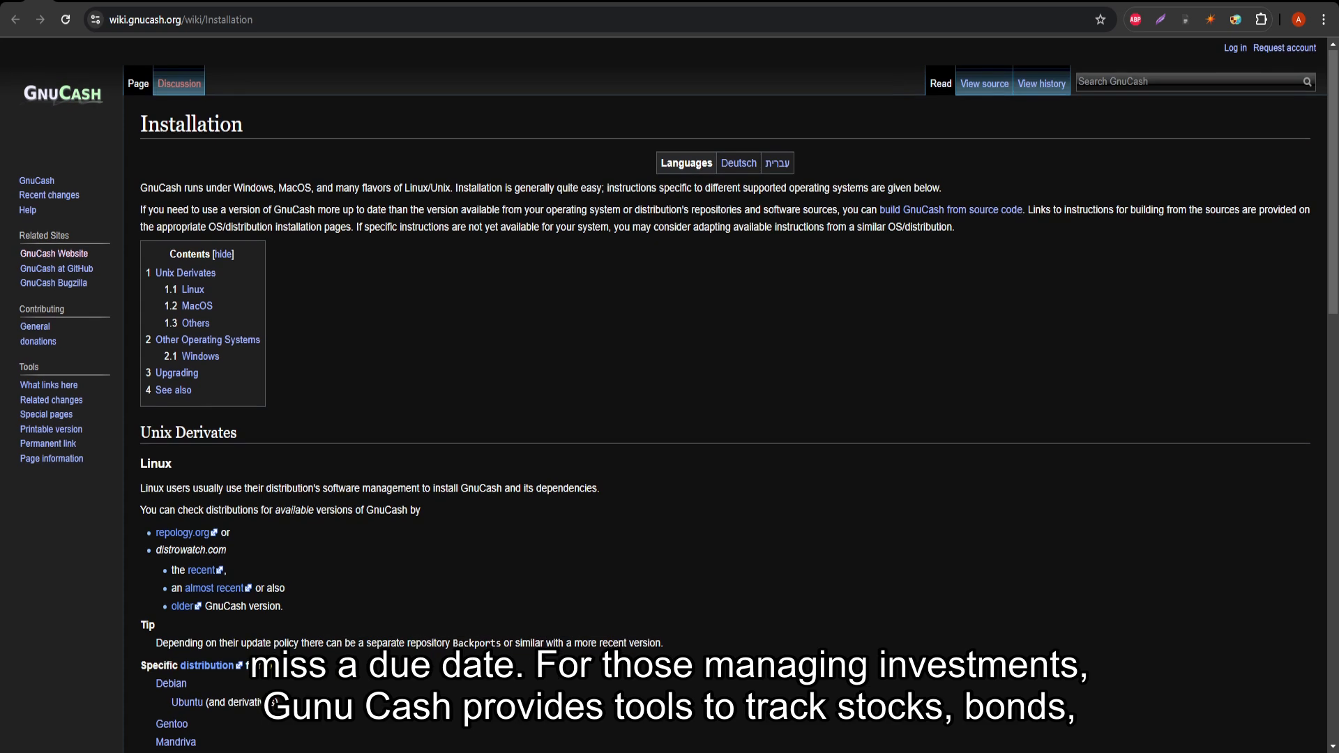
scroll(down, 3)
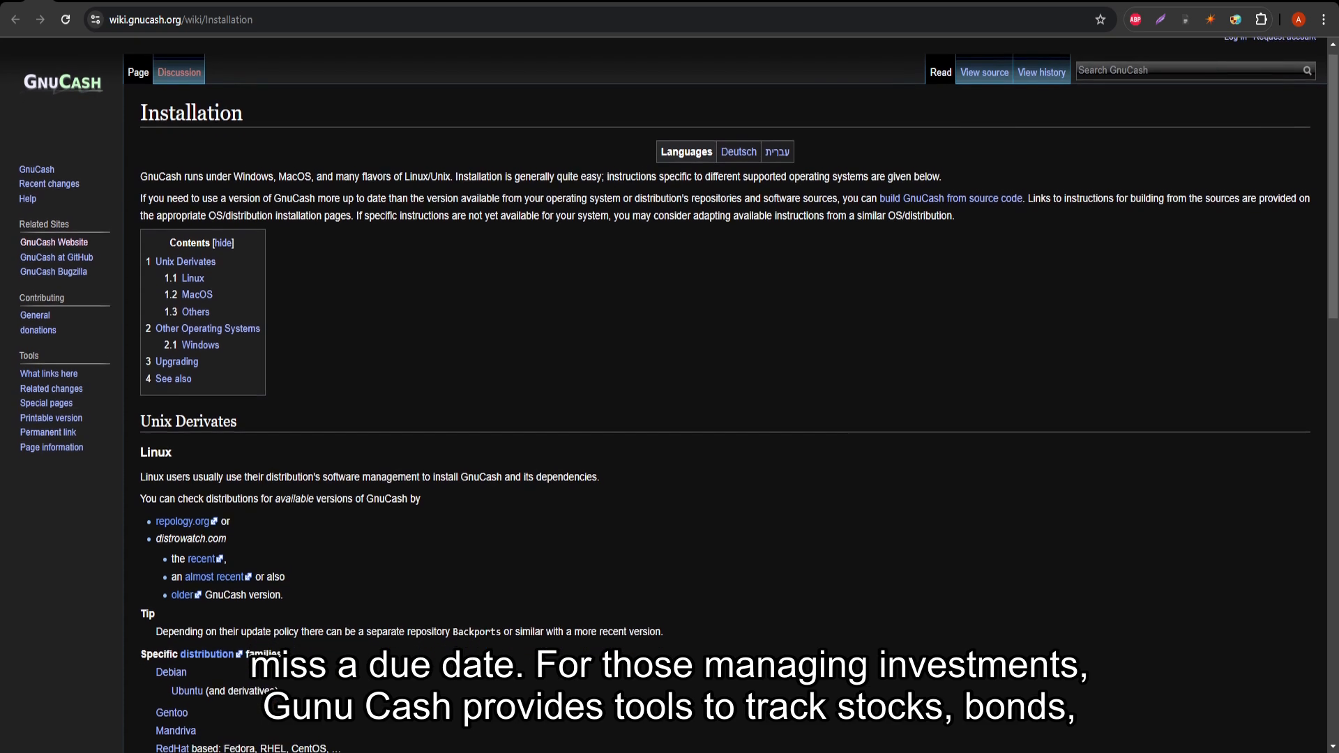
scroll(down, 3)
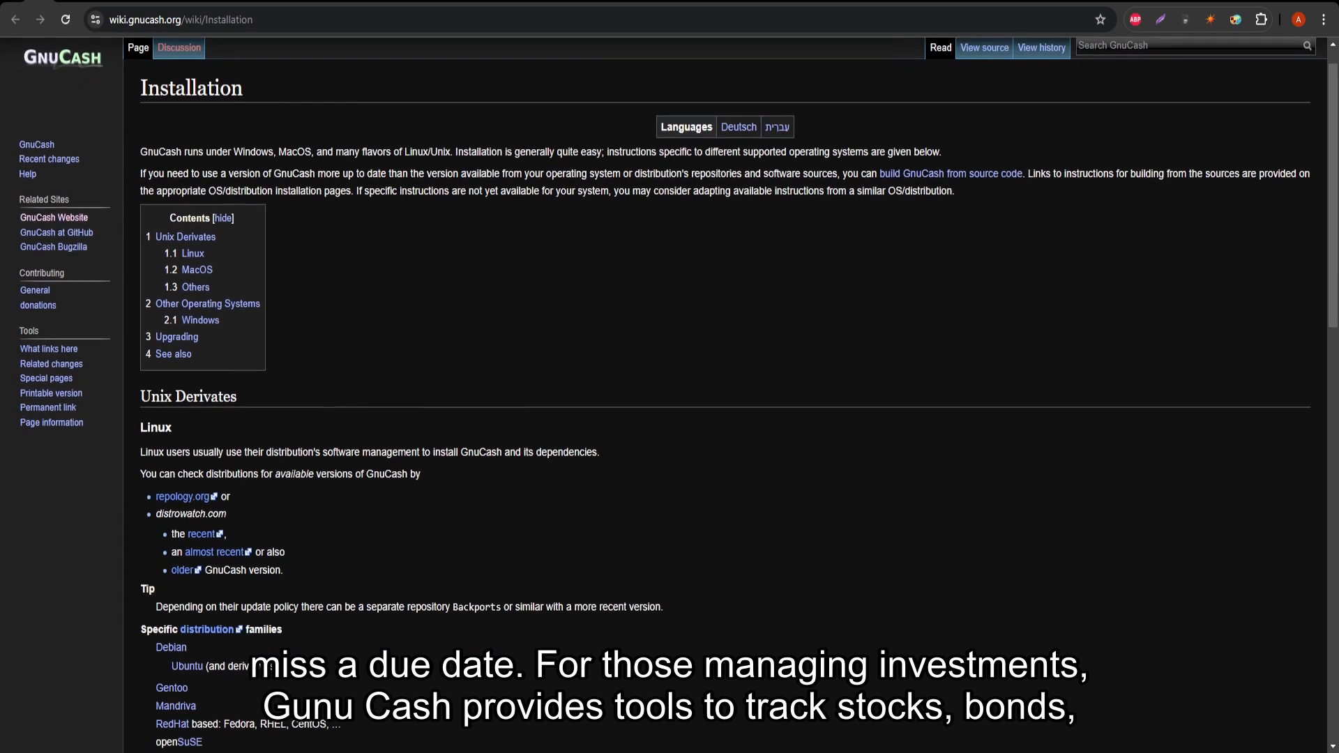
scroll(down, 3)
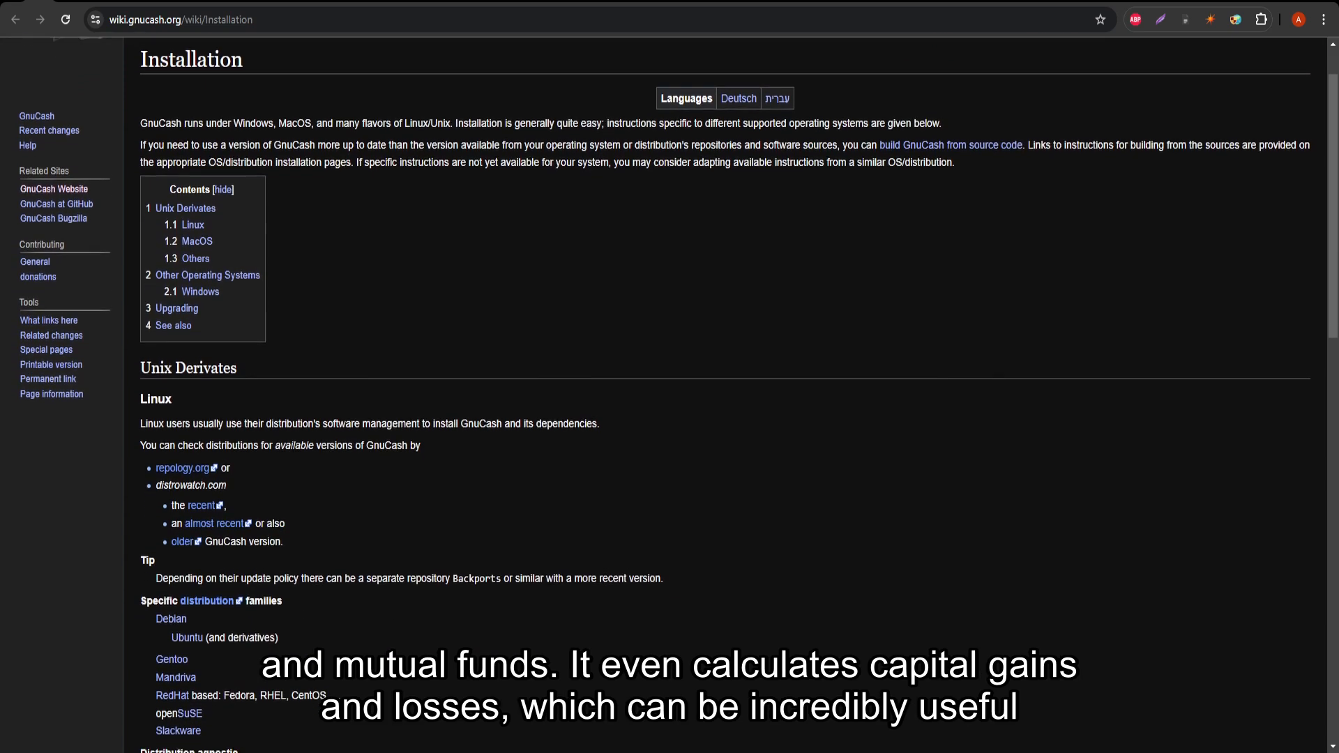
scroll(down, 3)
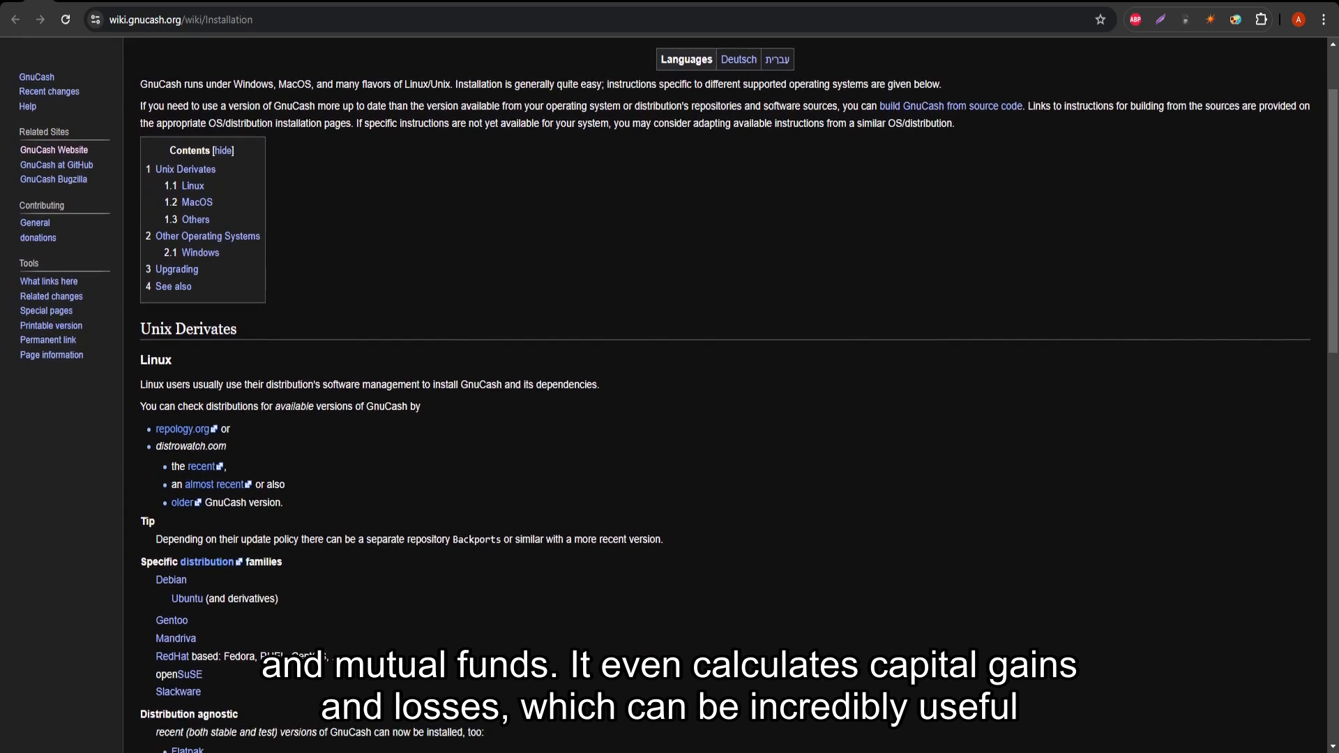
scroll(down, 3)
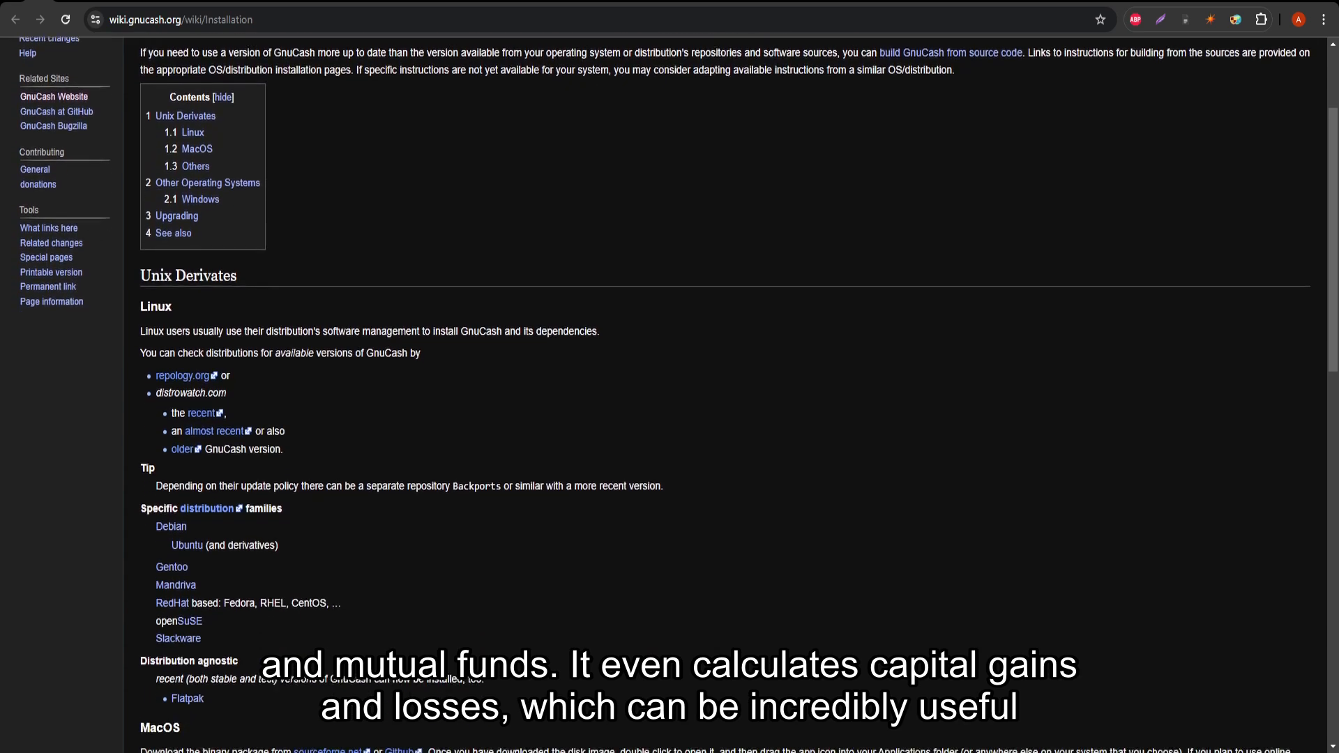
scroll(down, 3)
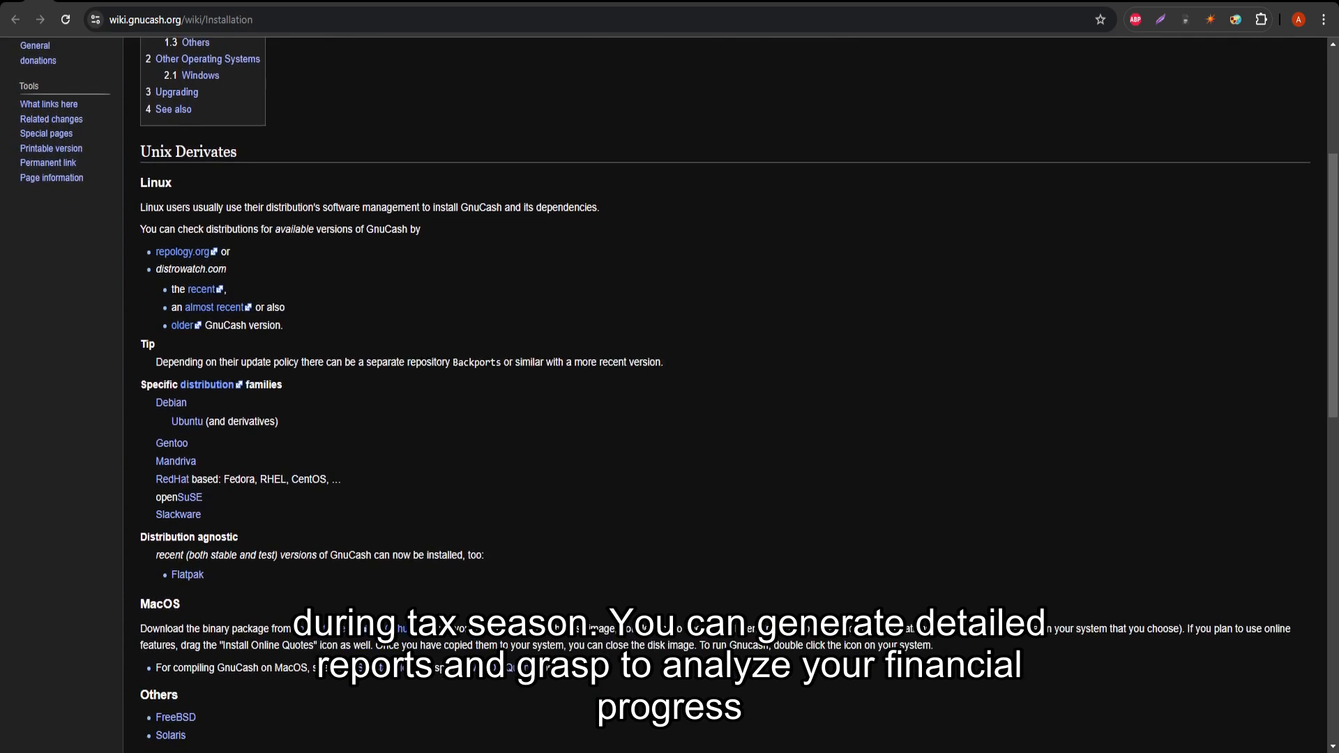
scroll(down, 3)
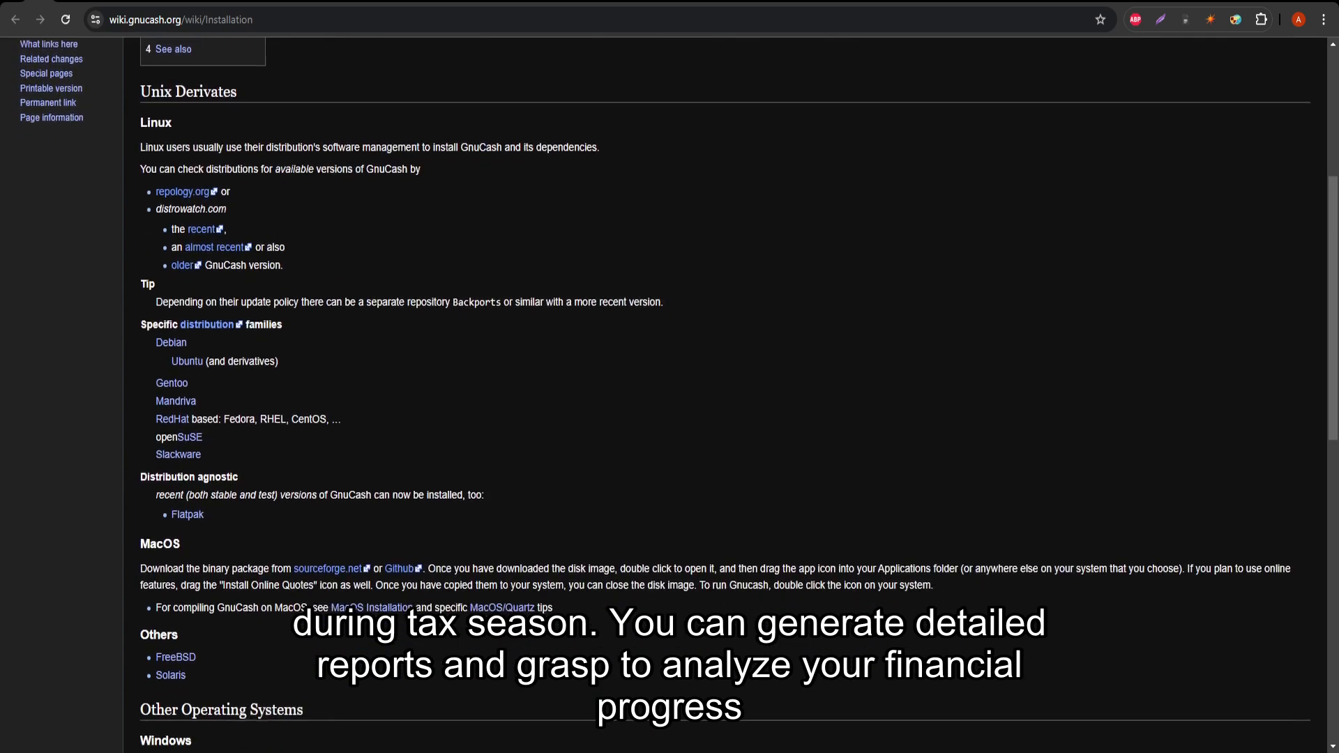
scroll(down, 3)
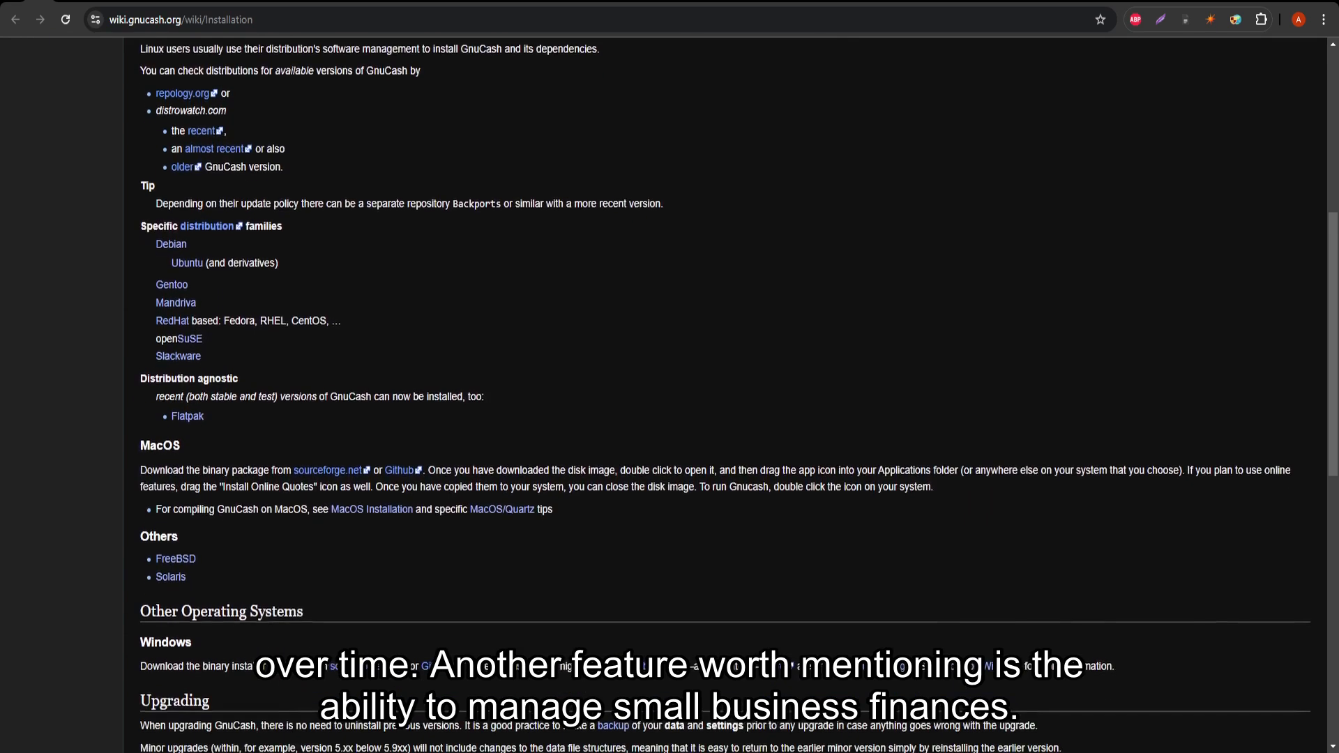
scroll(down, 3)
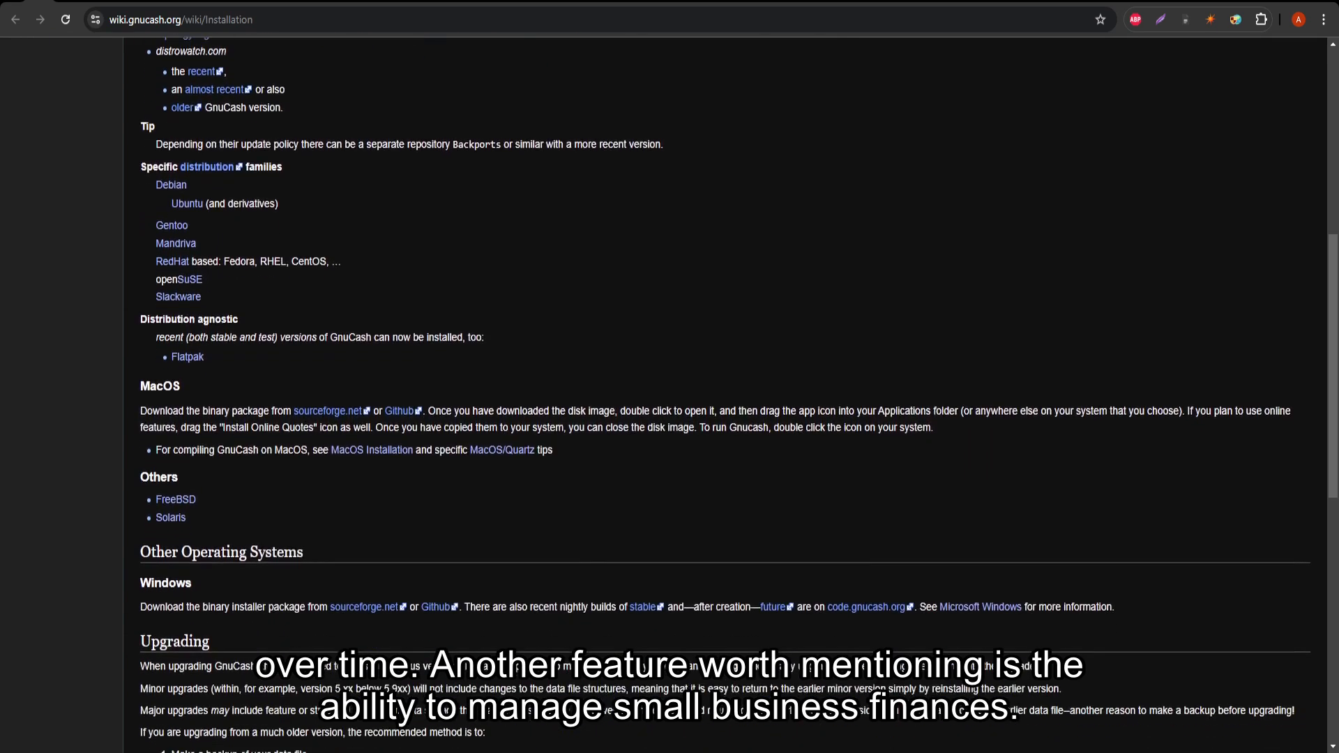
scroll(down, 3)
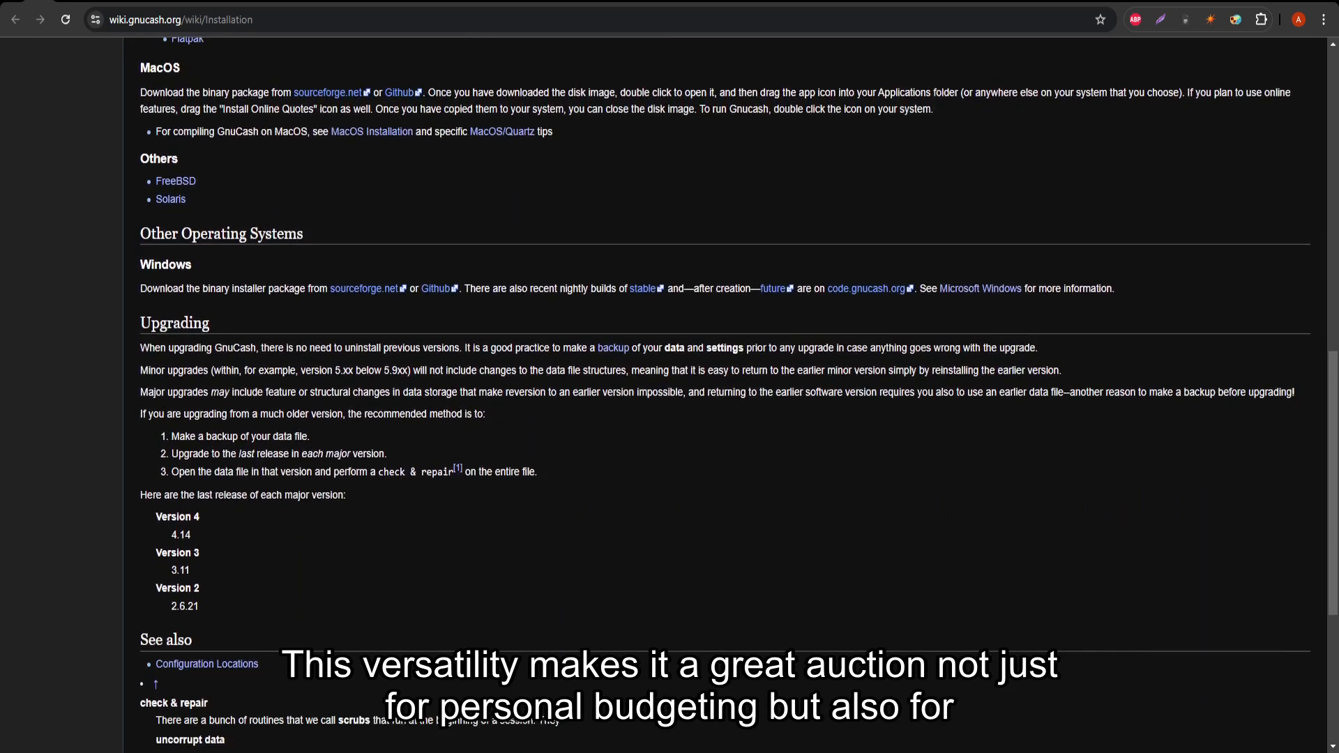
scroll(down, 3)
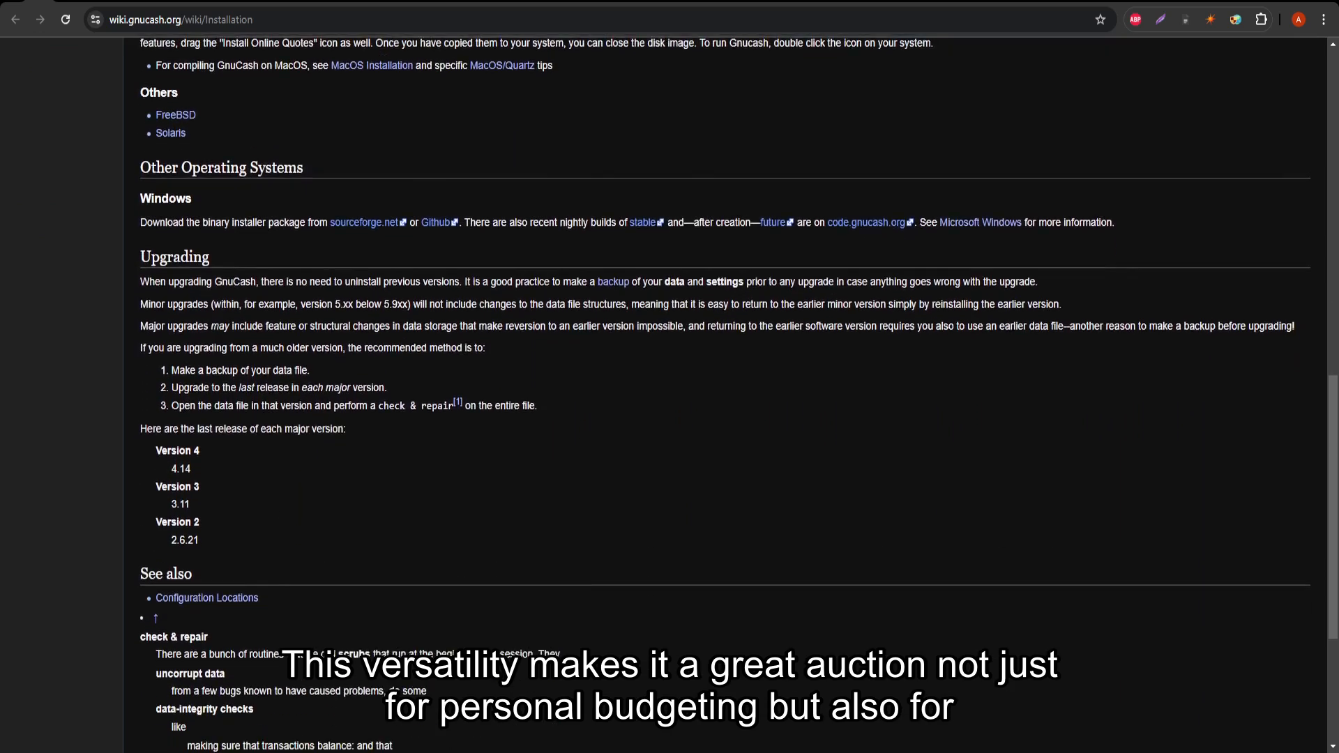
scroll(down, 3)
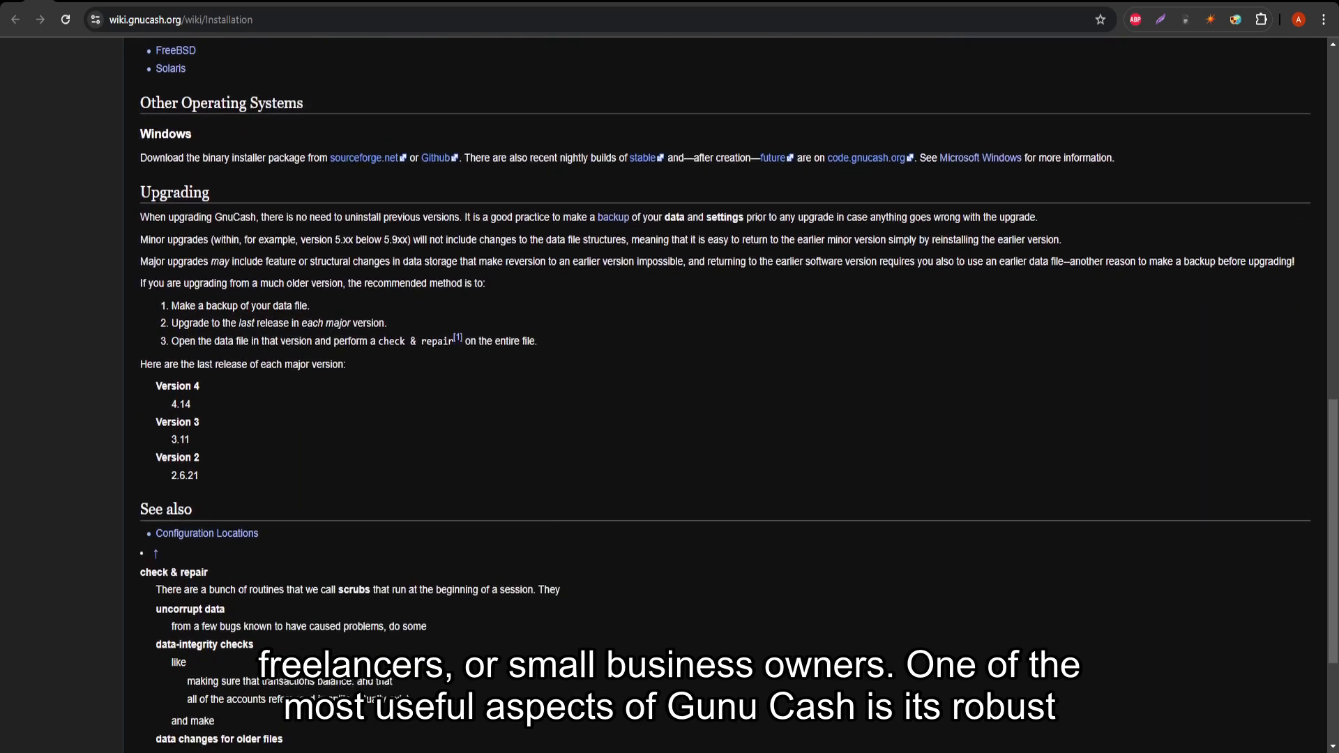
scroll(down, 3)
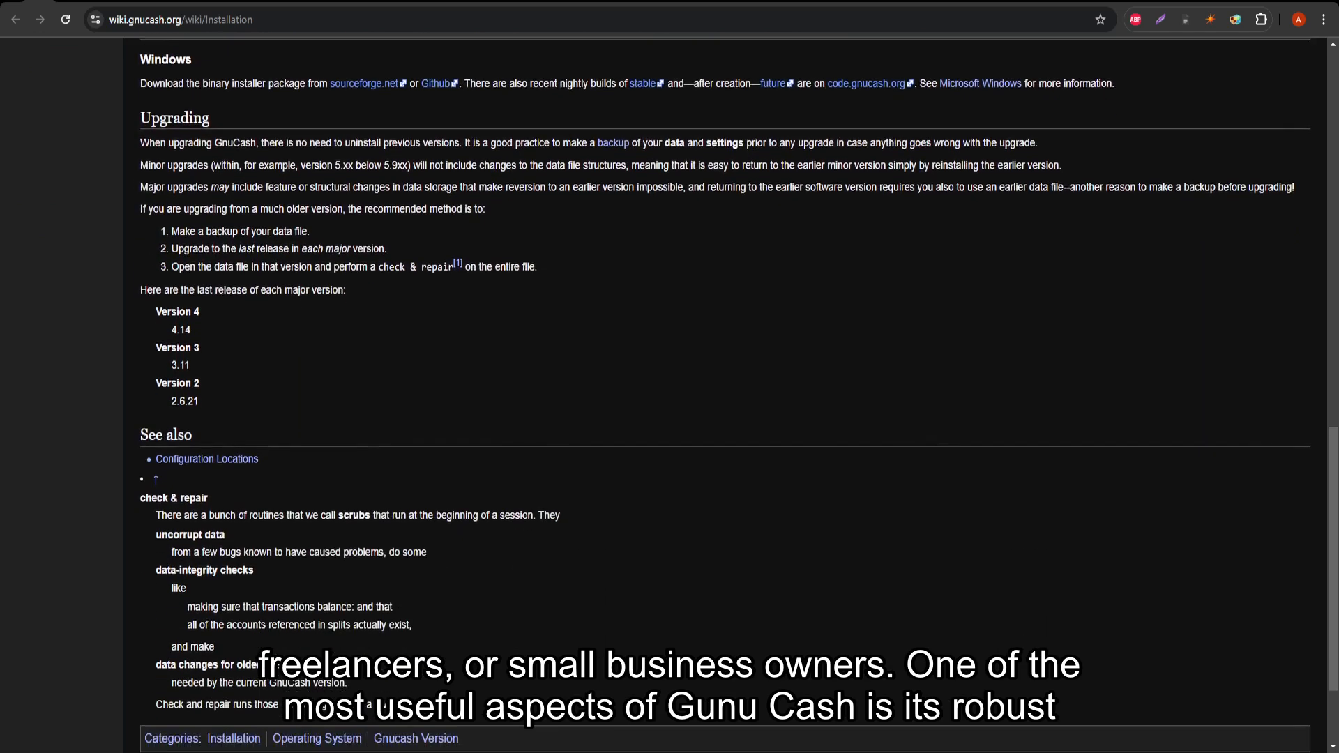
scroll(down, 3)
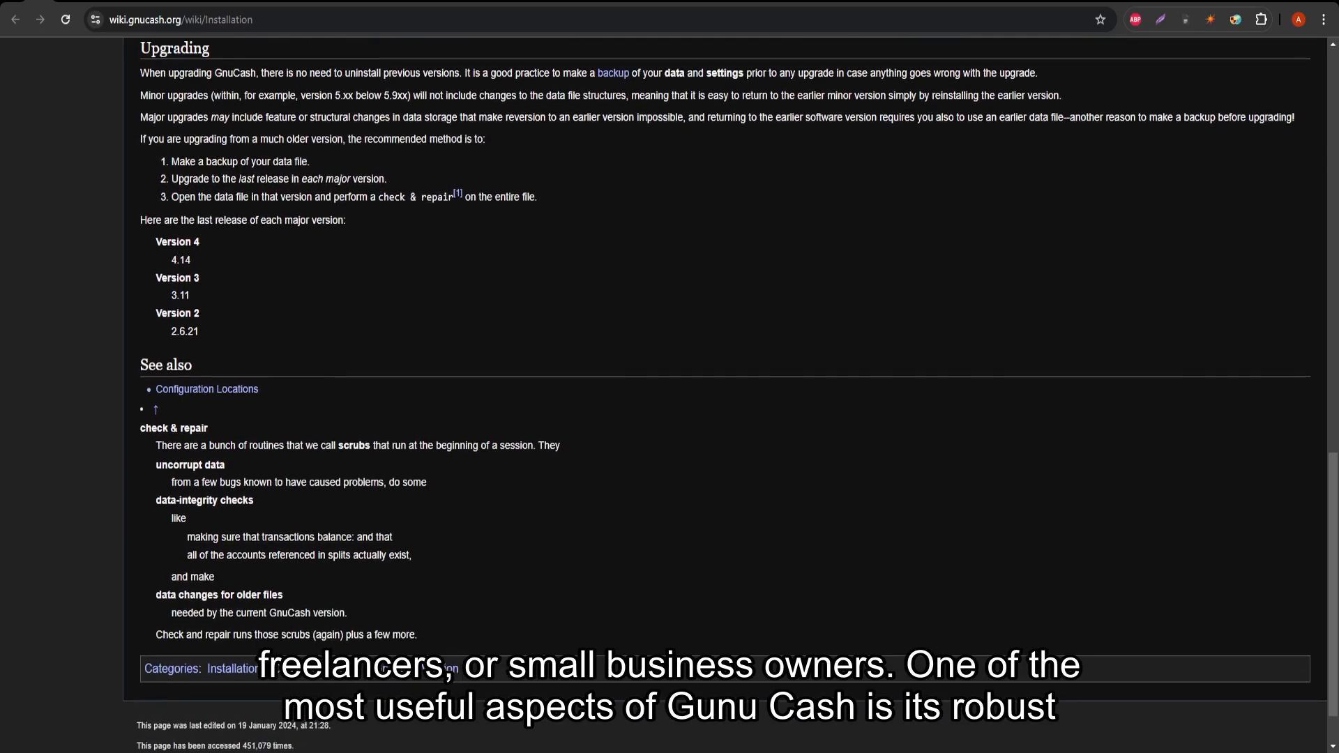
scroll(down, 3)
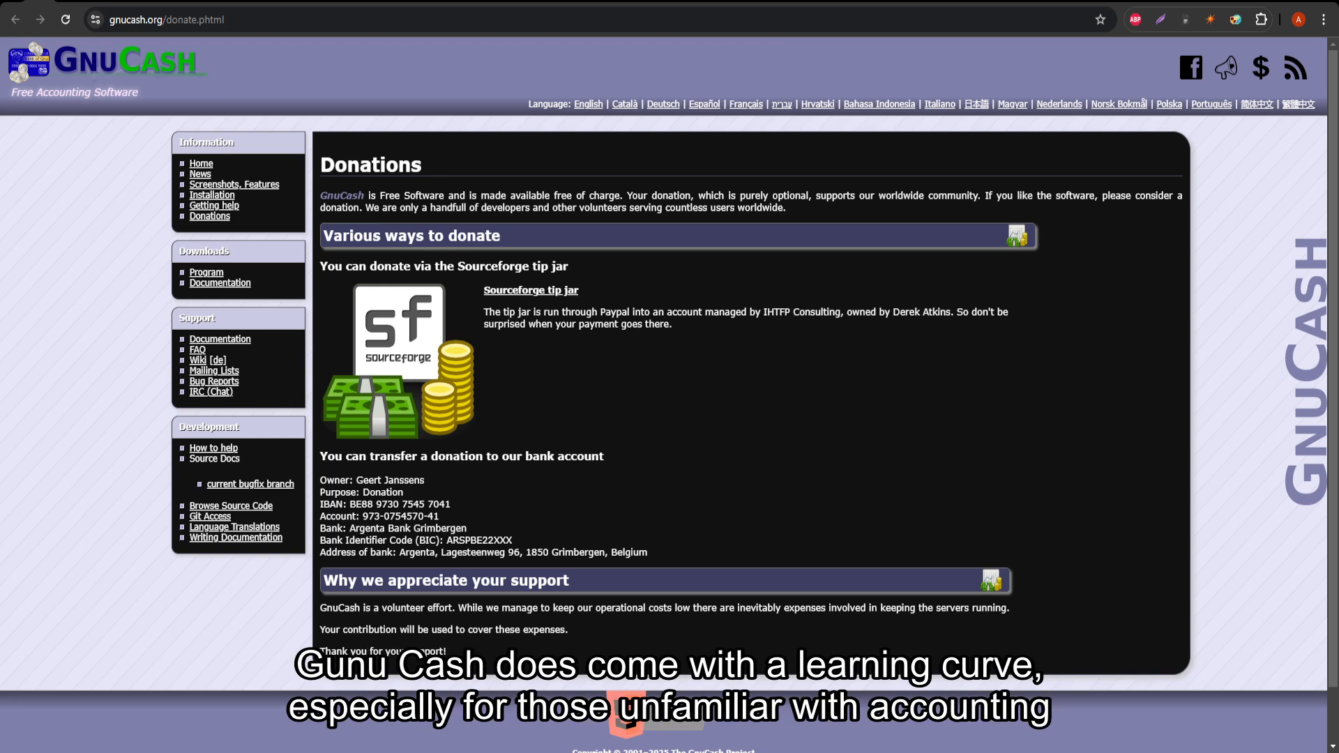
scroll(up, 3)
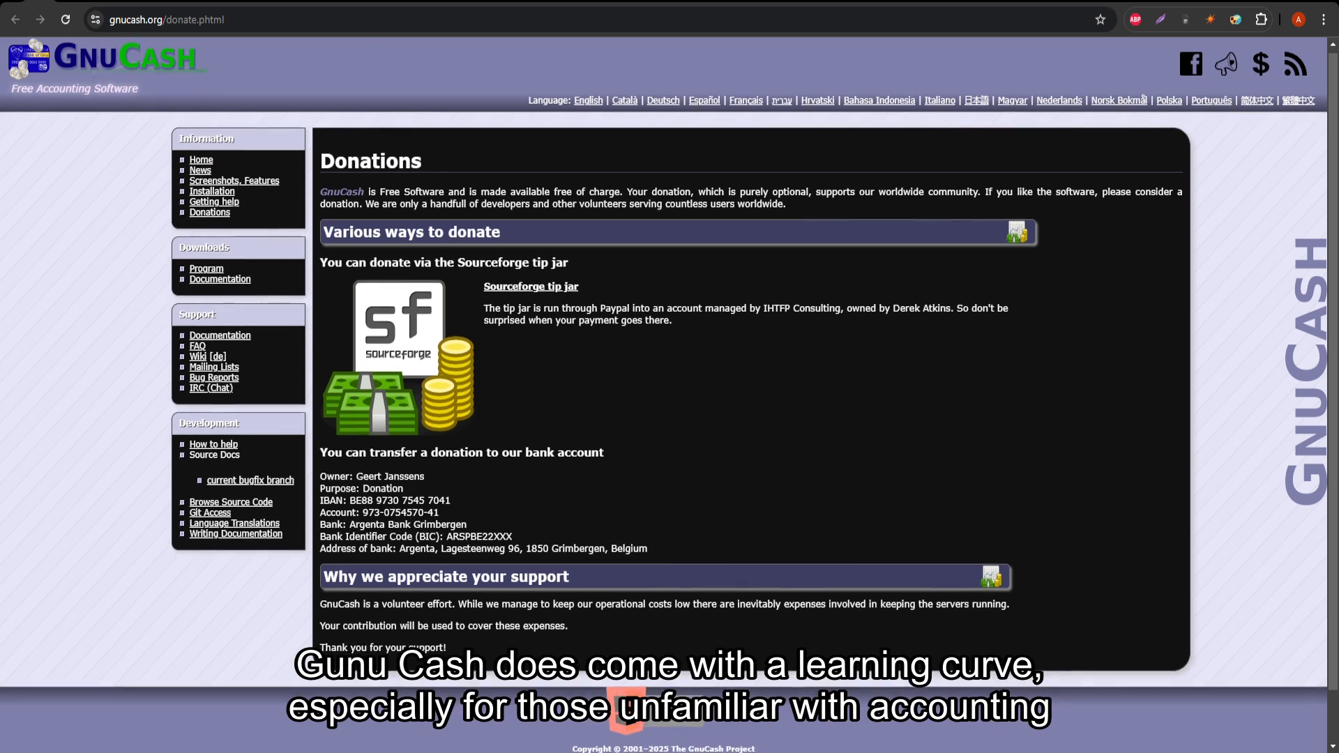
scroll(down, 3)
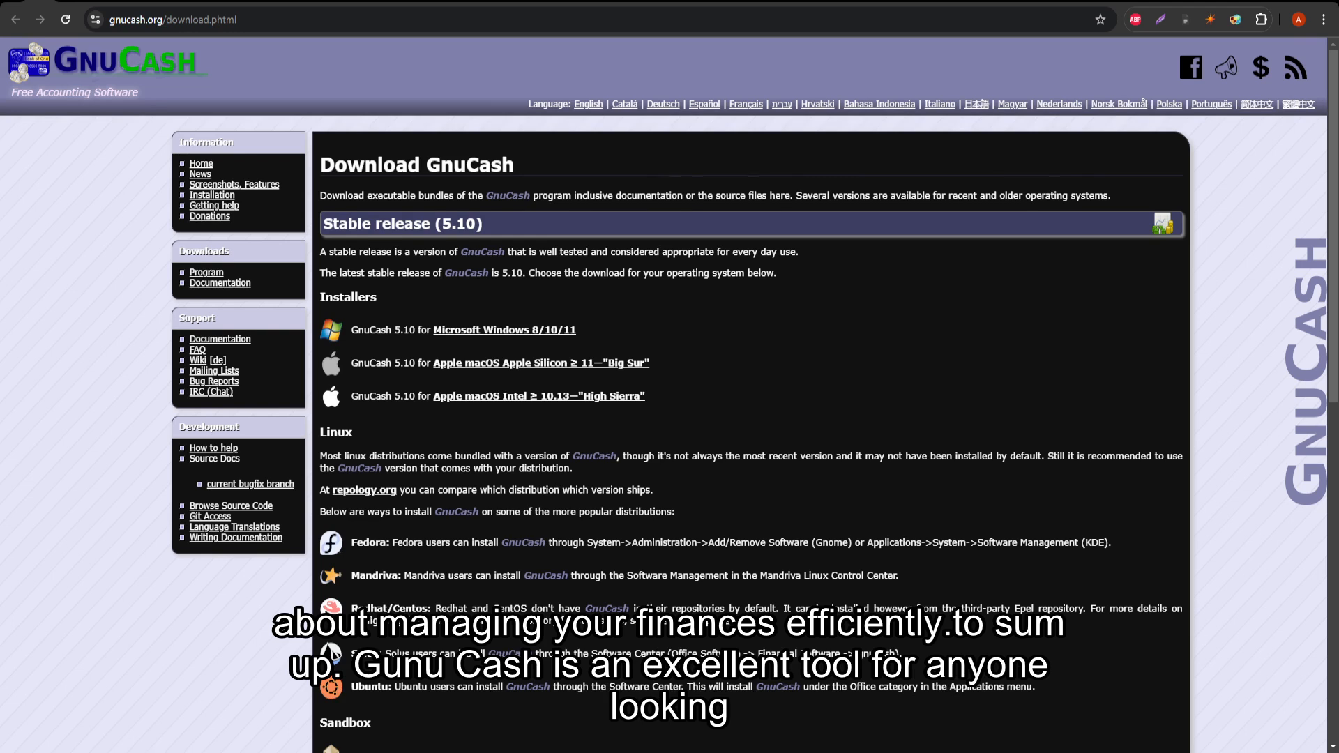
scroll(down, 3)
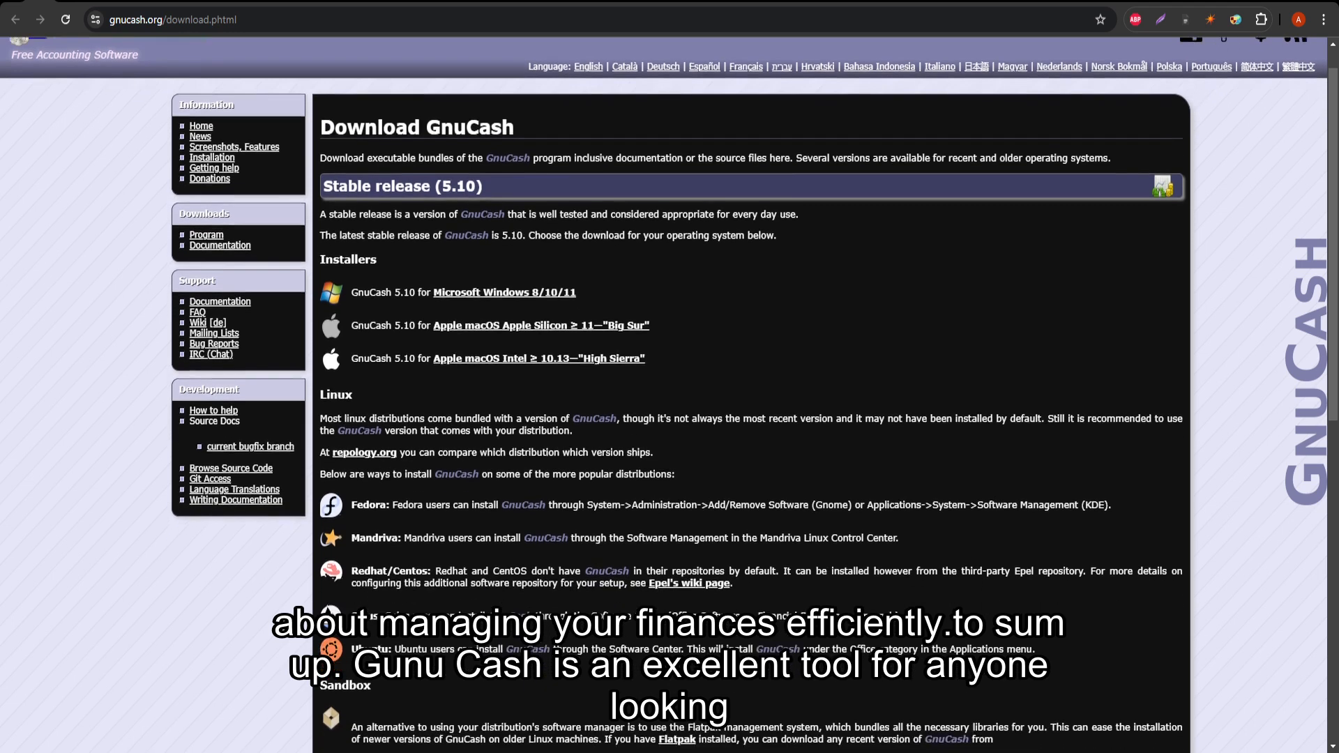
scroll(down, 3)
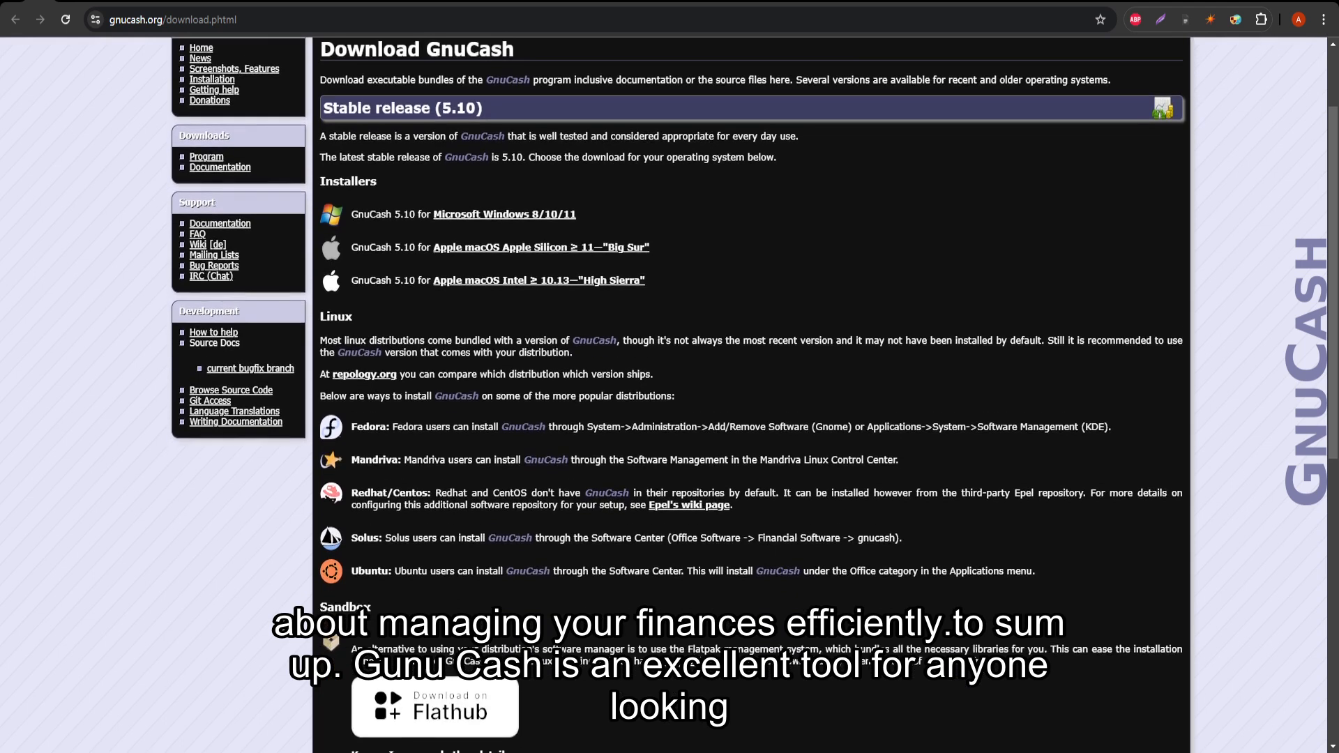
scroll(down, 3)
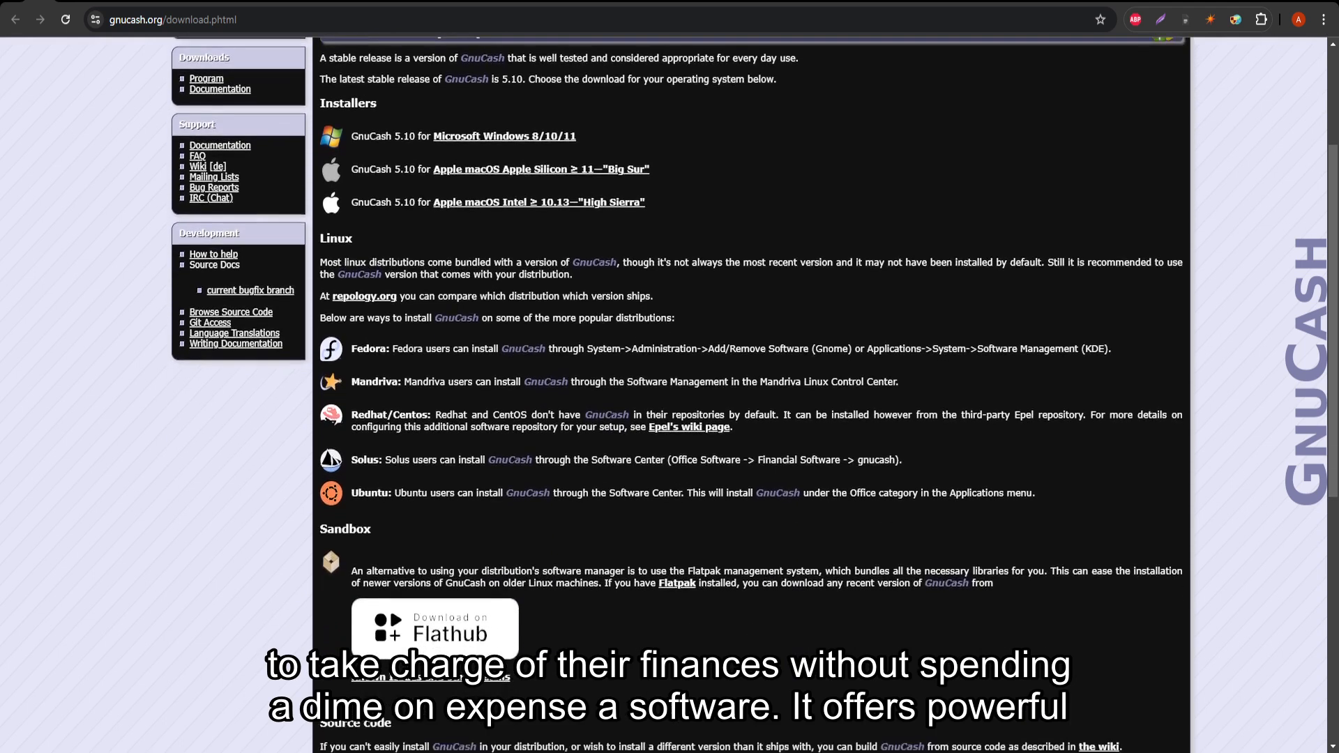
scroll(down, 3)
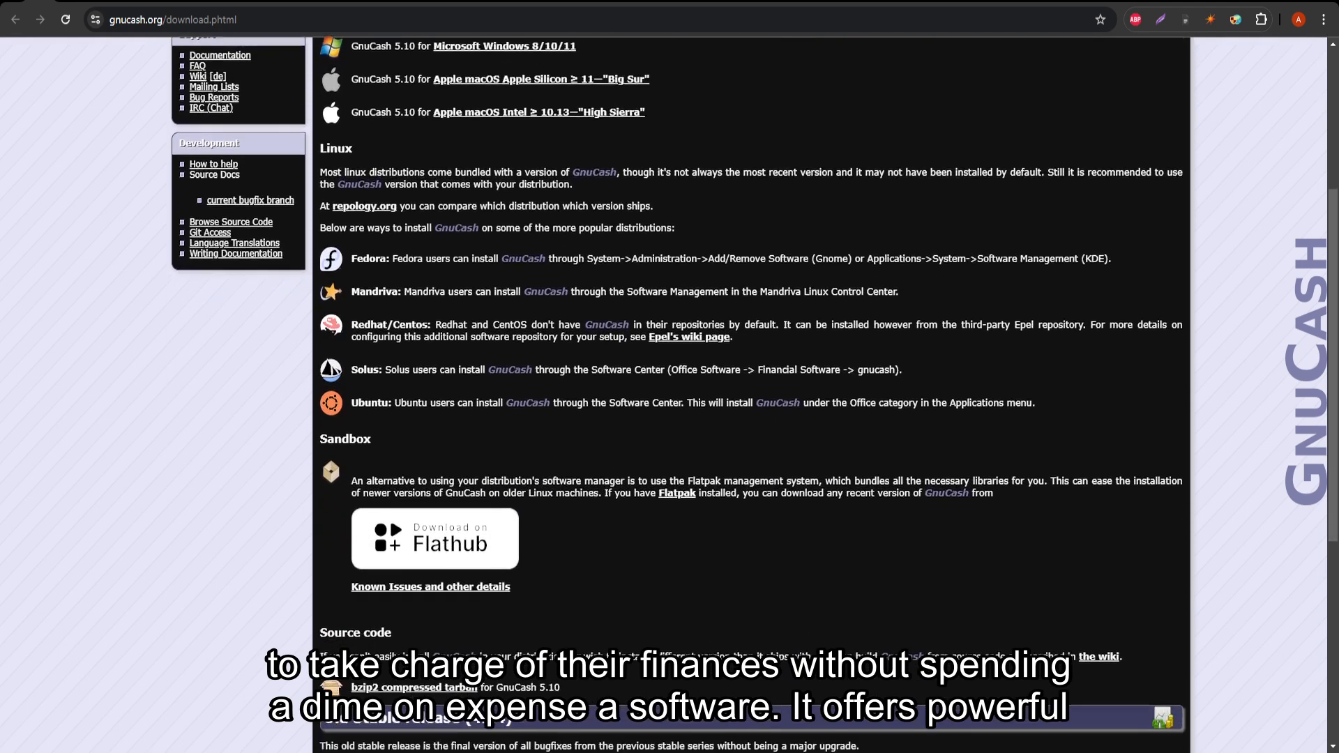
scroll(down, 3)
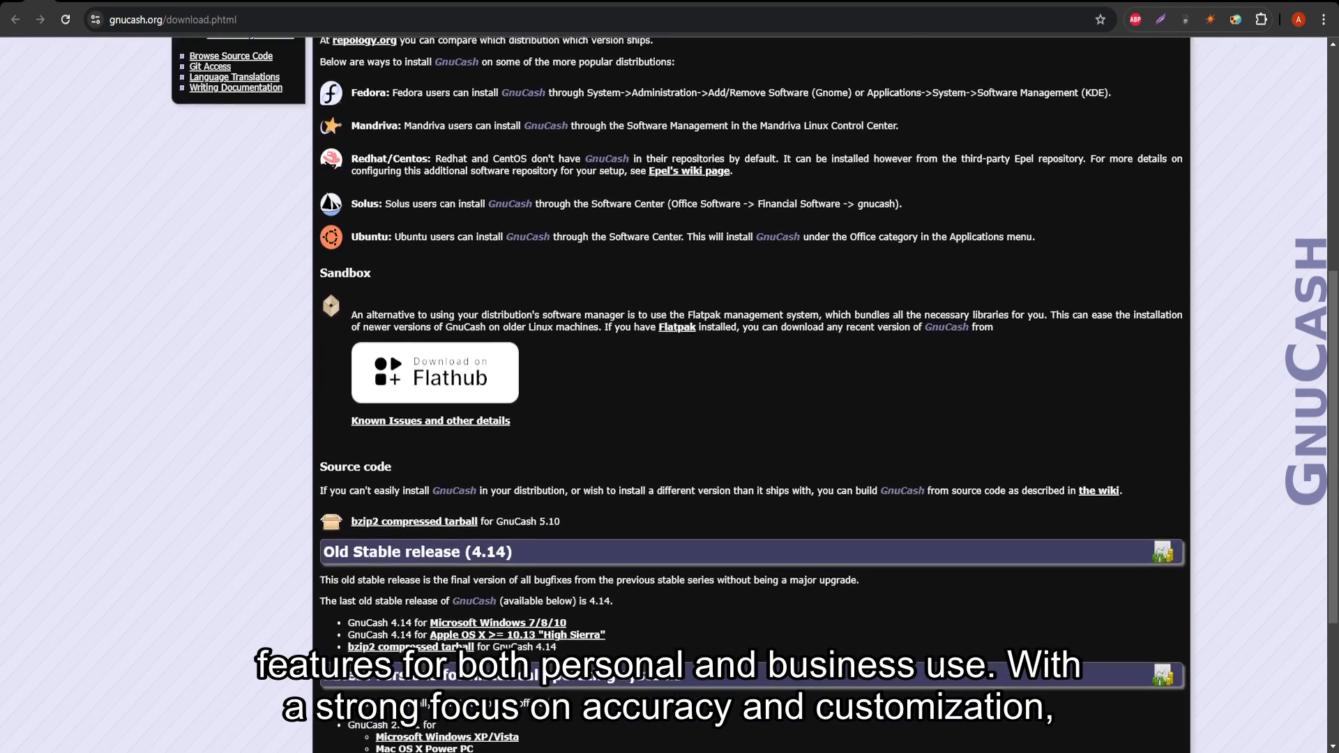
scroll(down, 3)
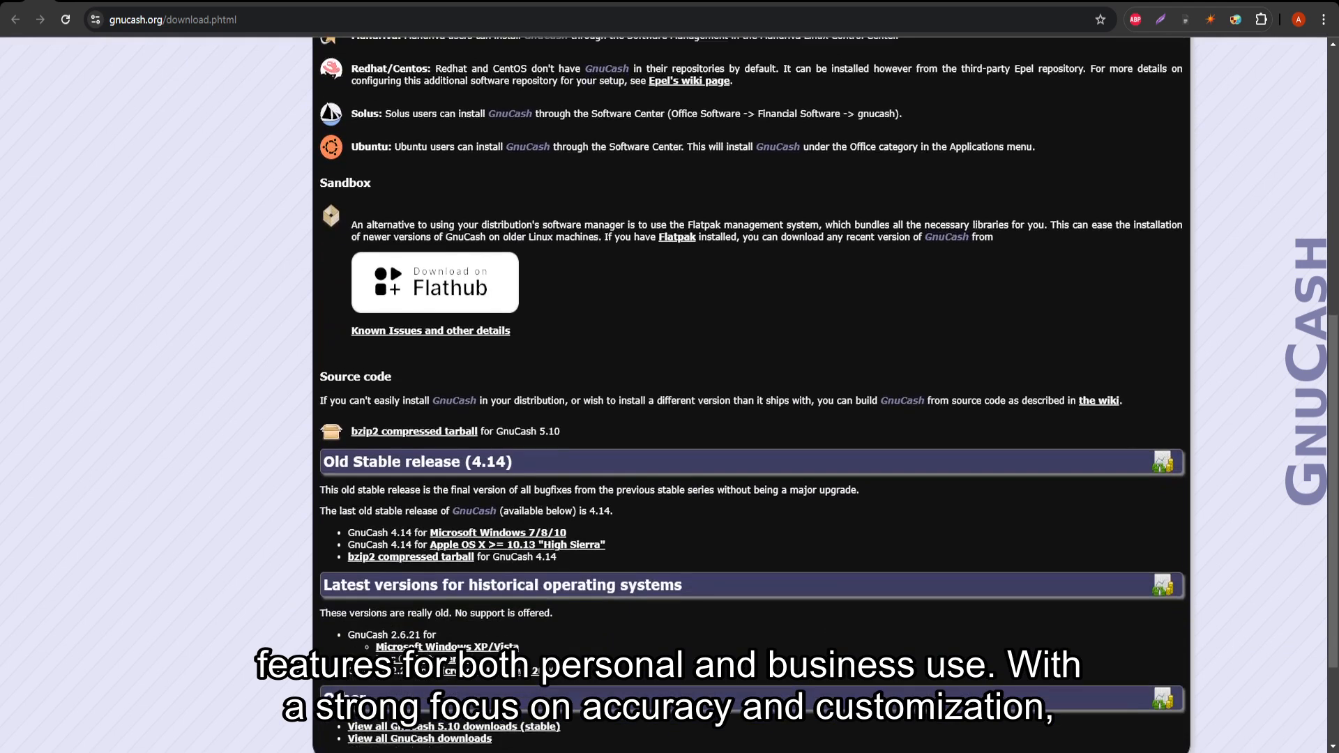
scroll(down, 3)
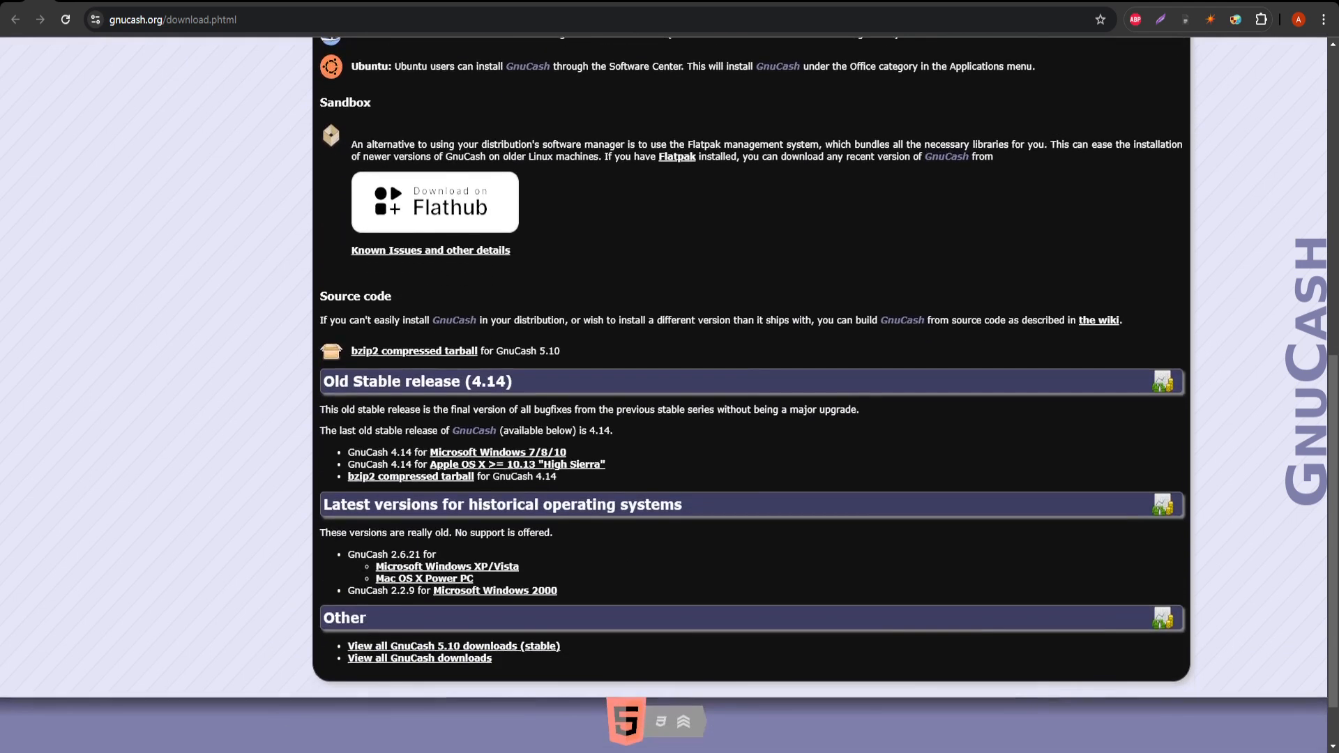